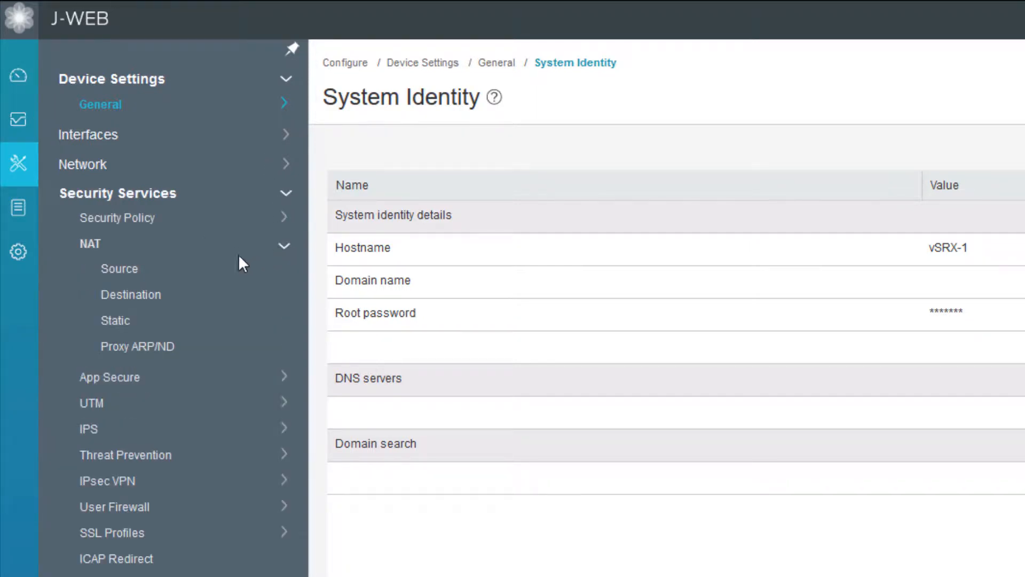
Step: Go to the Source NAT configuration page under Security Services > NAT
{"action": "left_click", "coordinate": [119, 268]}
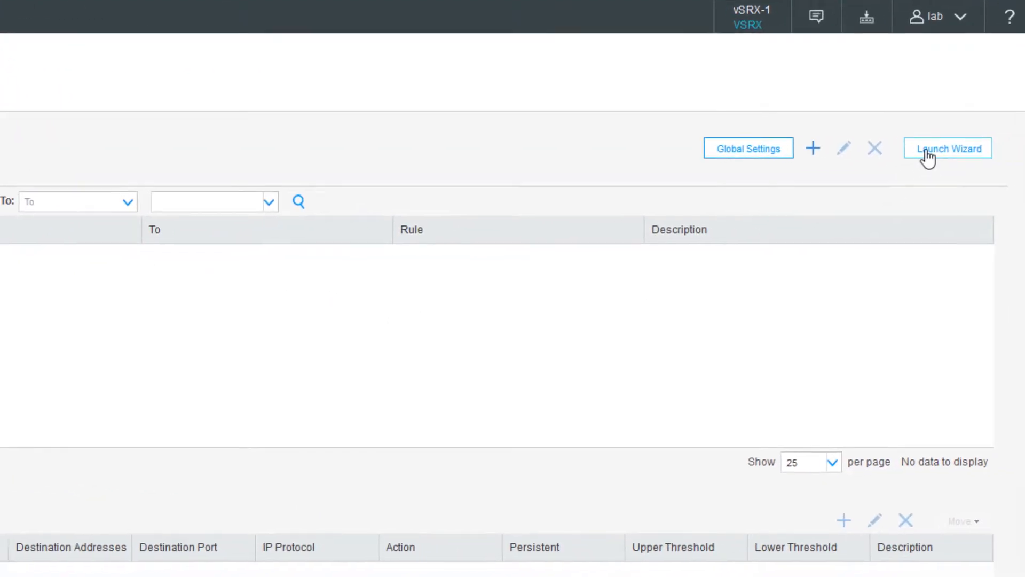
Step: Launch the NAT wizard with Source NAT selected as the NAT type
{"action": "left_click", "coordinate": [948, 147]}
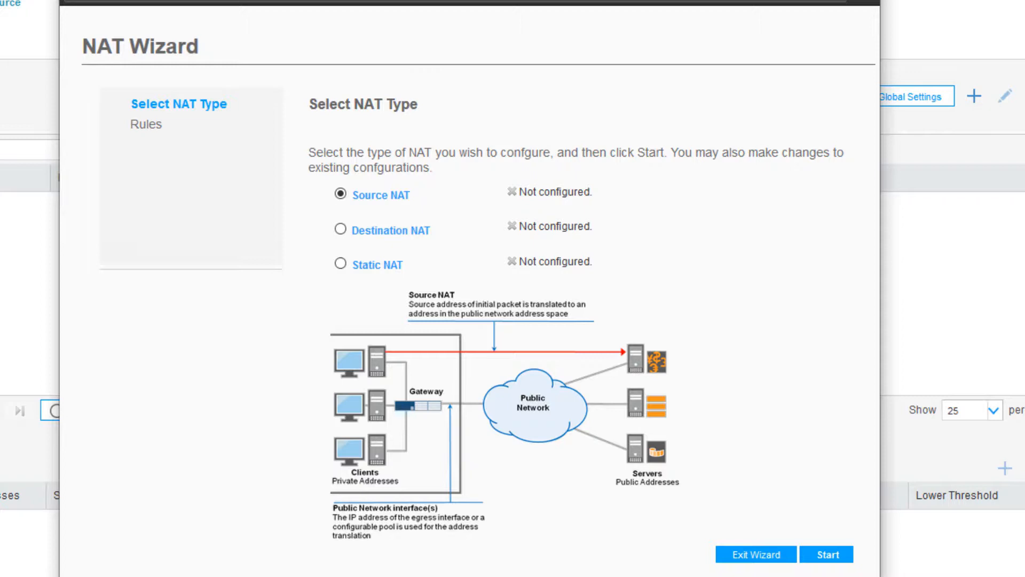
{"action": "mouse_move", "coordinate": [829, 499]}
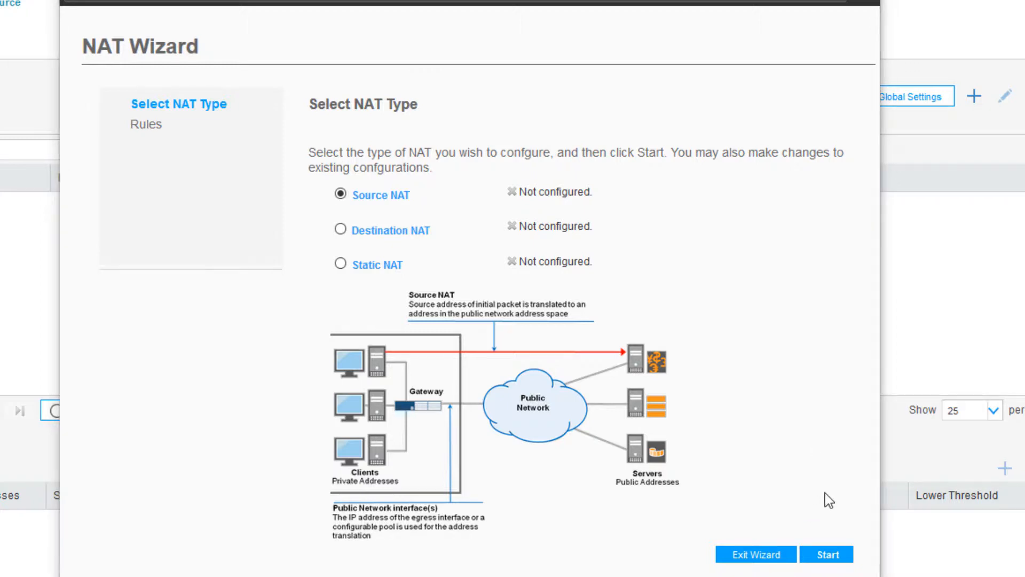
Step: Start the wizard to reach the Source NAT rules step
{"action": "left_click", "coordinate": [826, 555]}
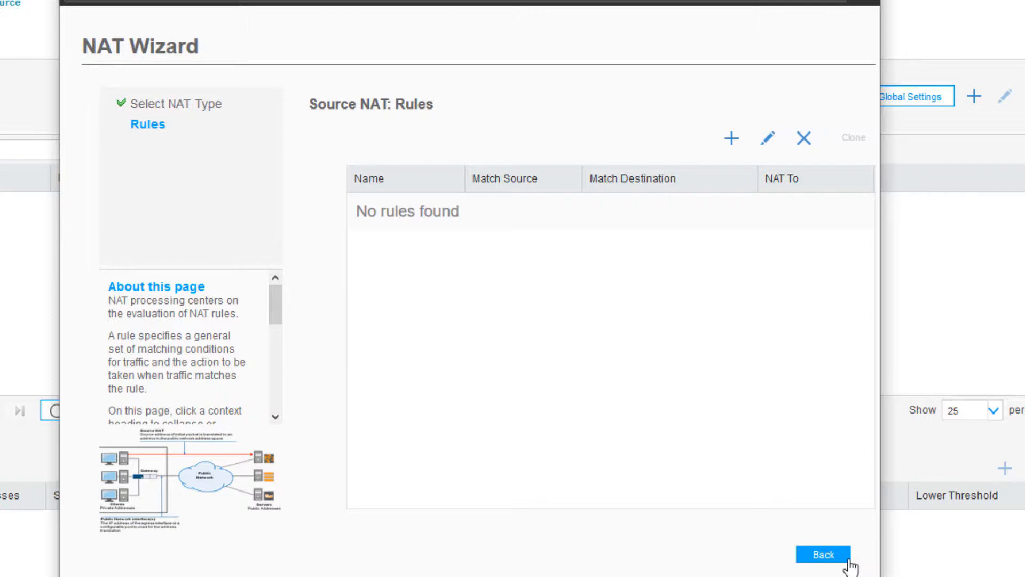
{"action": "mouse_move", "coordinate": [805, 436]}
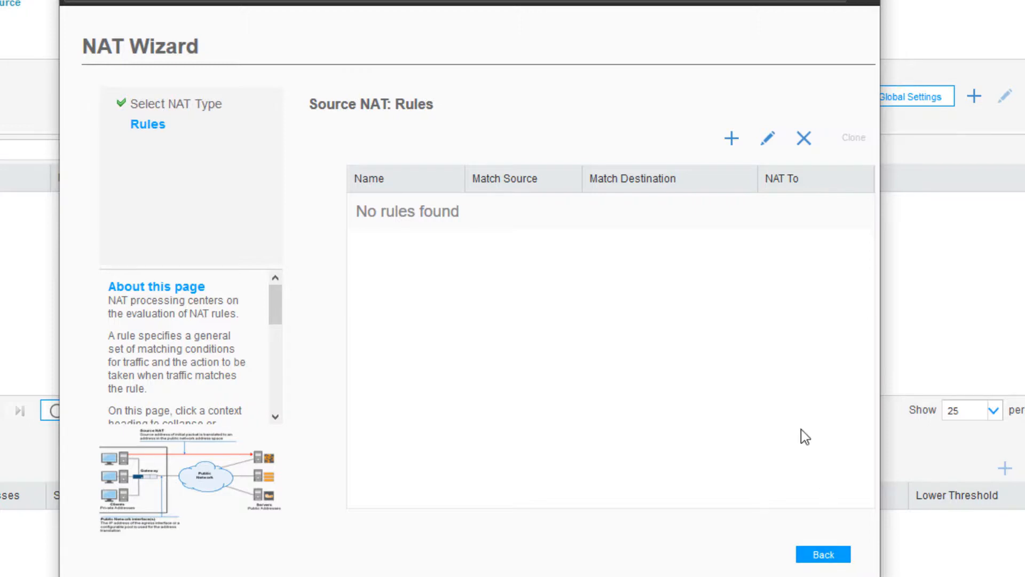
{"action": "mouse_move", "coordinate": [731, 139]}
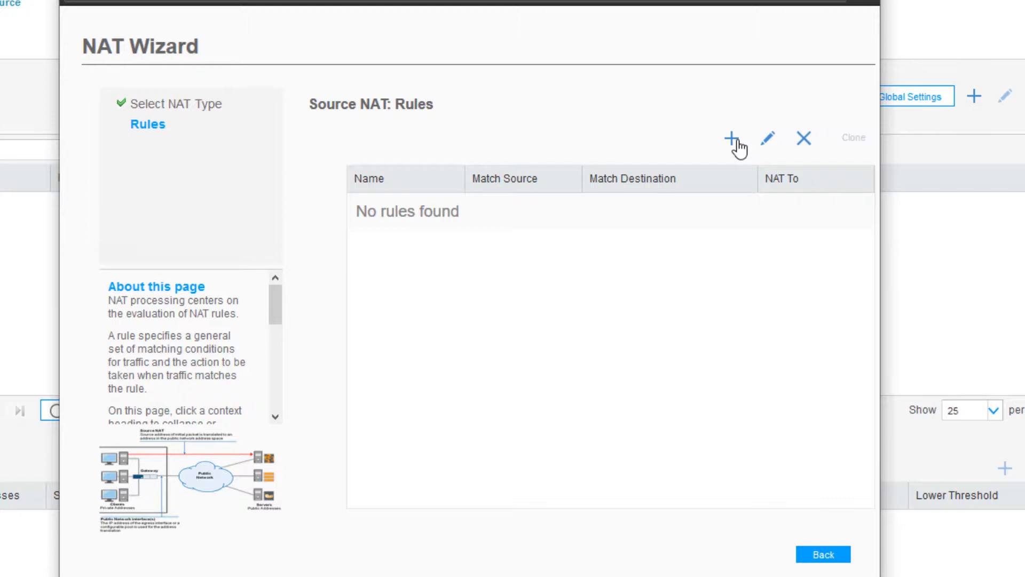
Step: Add a new source NAT rule named Source-NAT-LB
{"action": "left_click", "coordinate": [732, 137]}
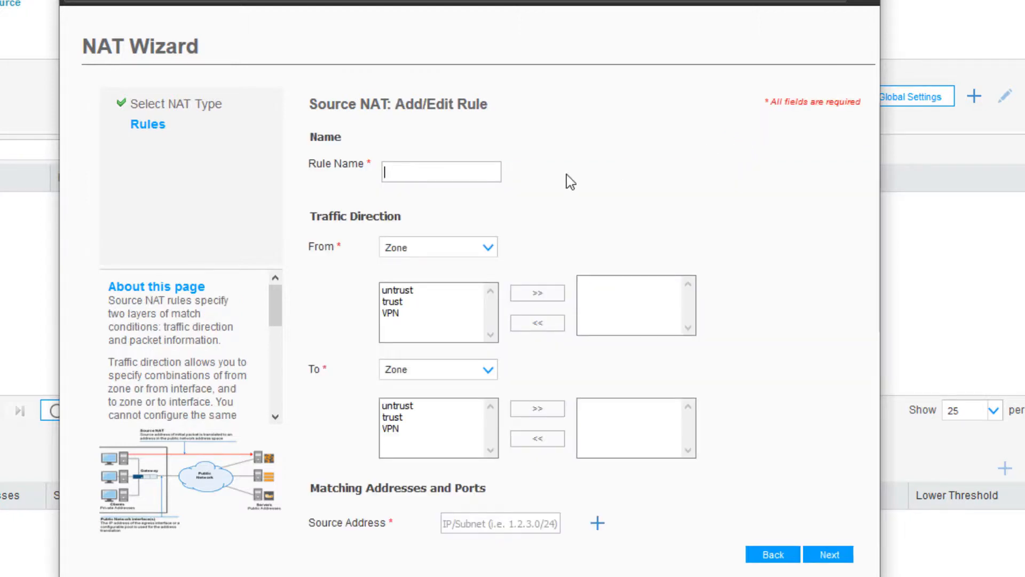
{"action": "type", "text": "Source"}
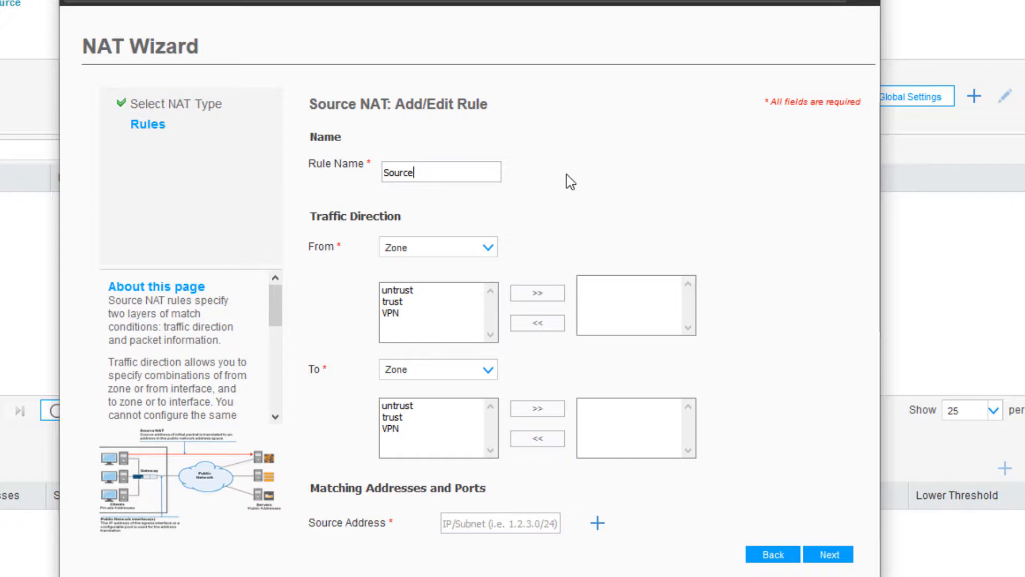
{"action": "type", "text": "-NAT-LB"}
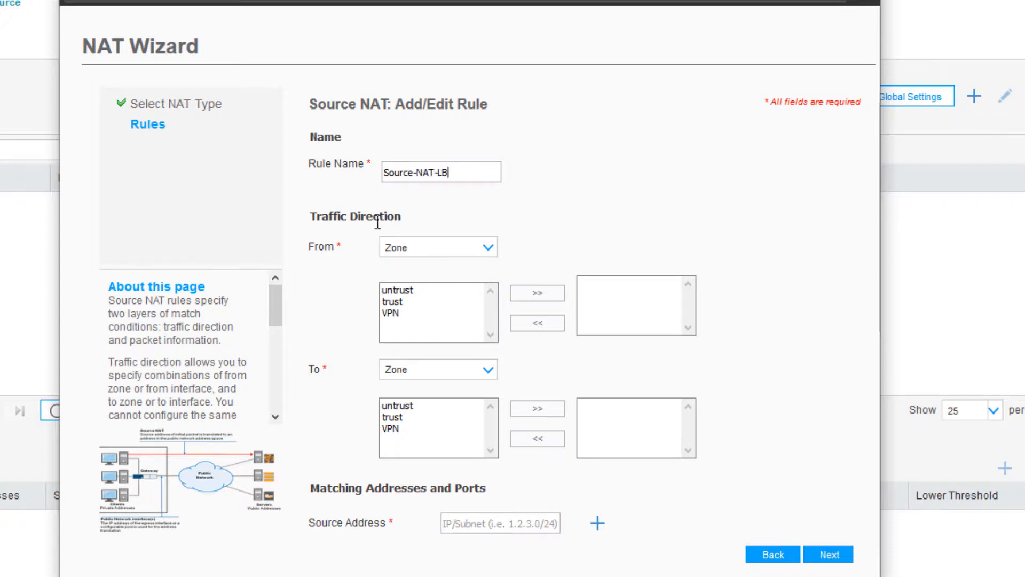
{"action": "mouse_move", "coordinate": [335, 267]}
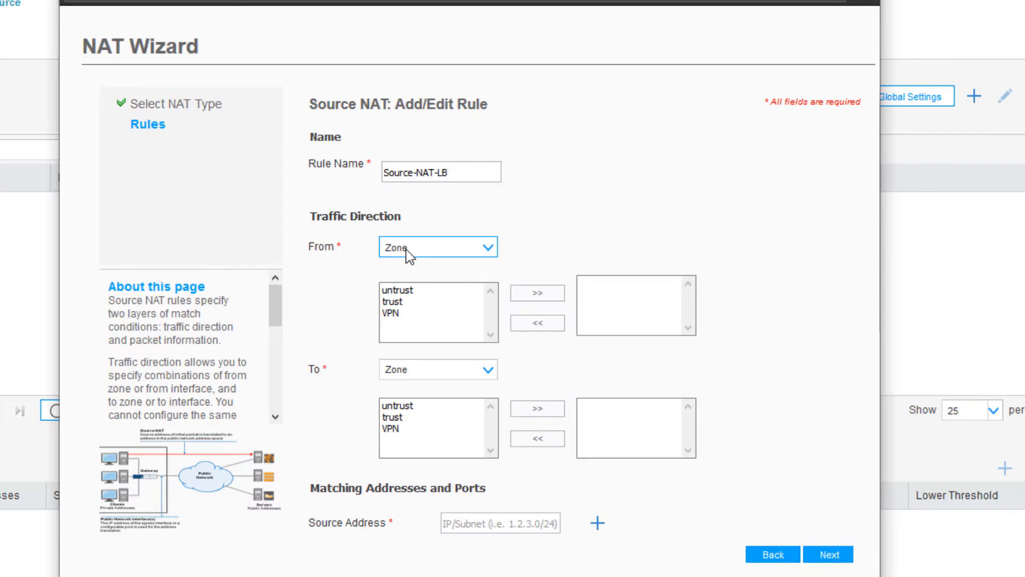
Step: Match the rule from zone trust to zone untrust
{"action": "left_click", "coordinate": [437, 247]}
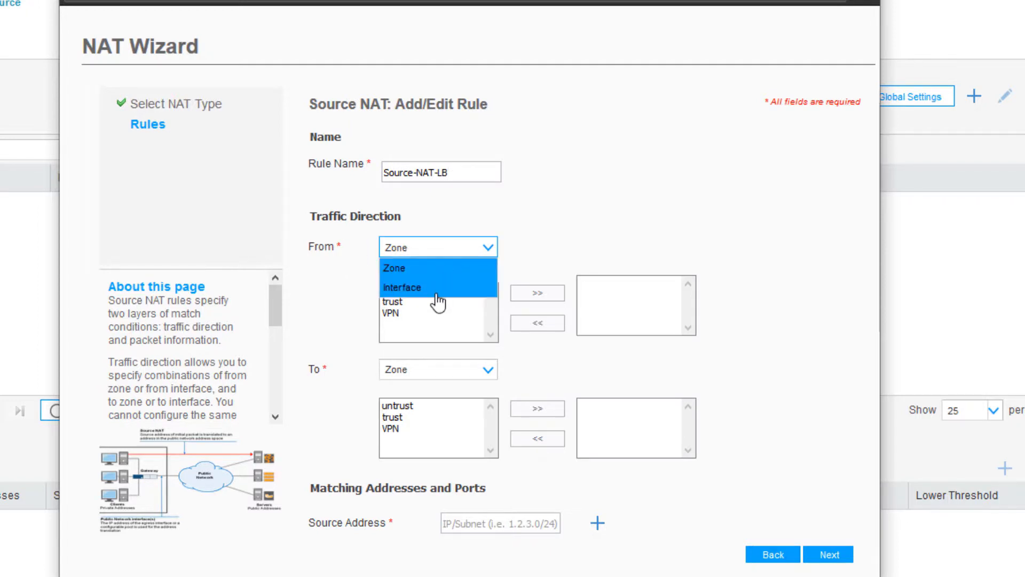
{"action": "mouse_move", "coordinate": [437, 268]}
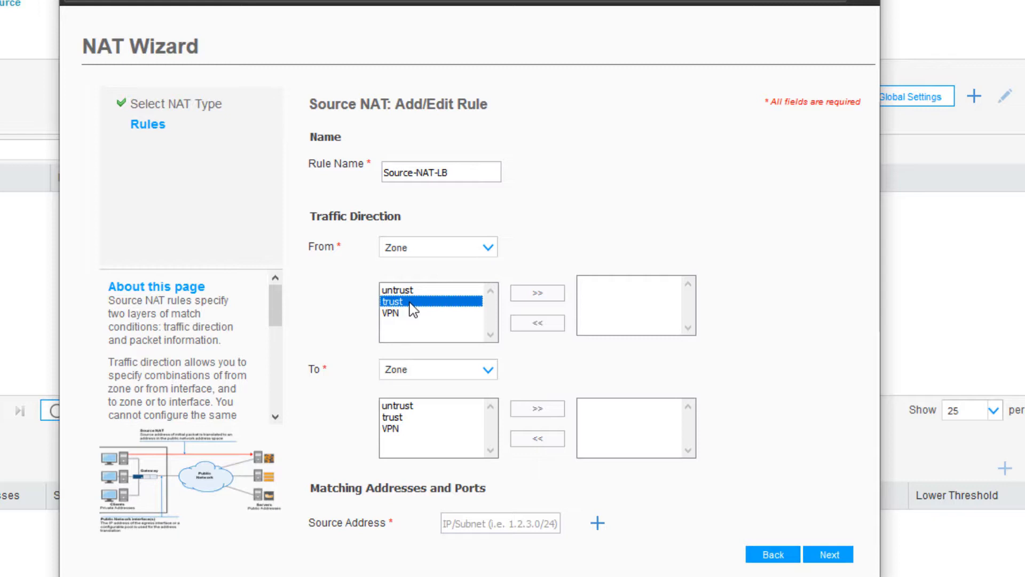
{"action": "left_click", "coordinate": [538, 292]}
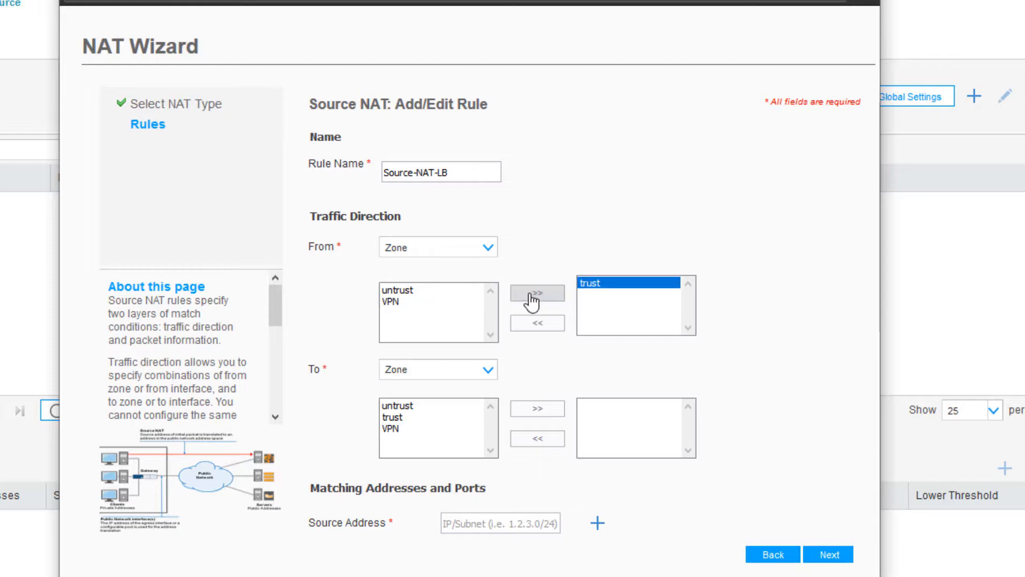
{"action": "left_click", "coordinate": [437, 369]}
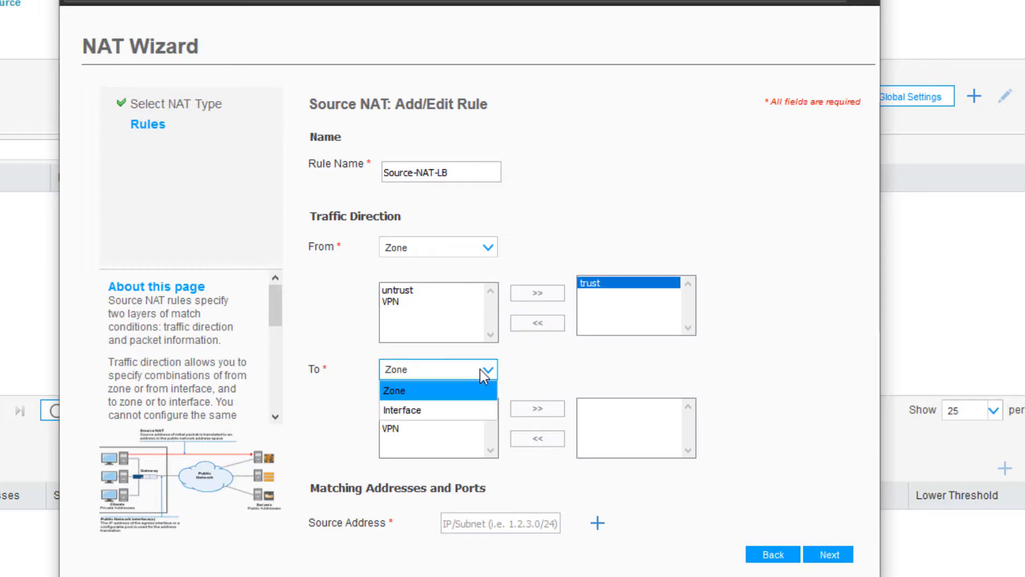
{"action": "left_click", "coordinate": [394, 390]}
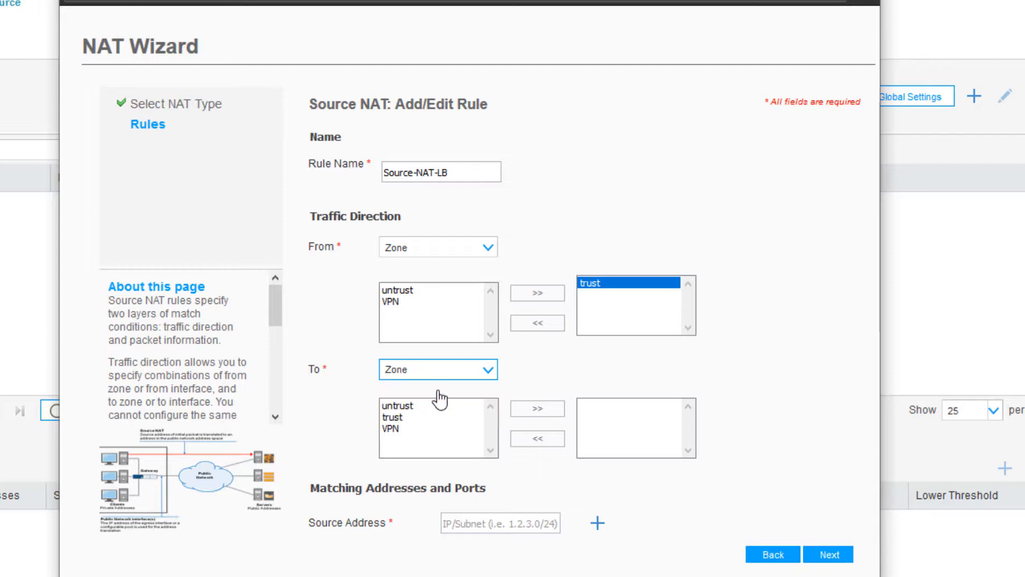
{"action": "mouse_move", "coordinate": [409, 422]}
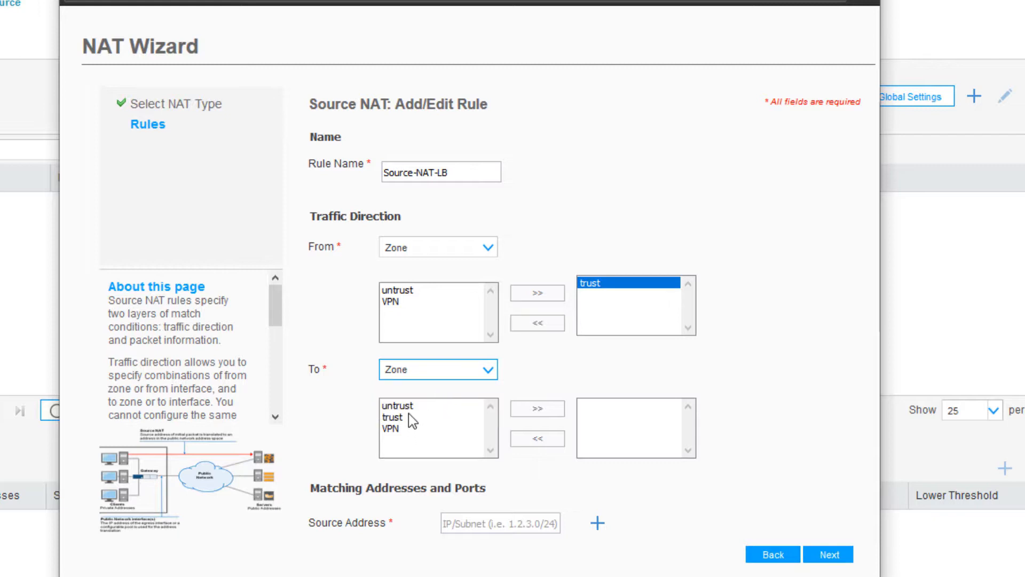
{"action": "left_click", "coordinate": [538, 408]}
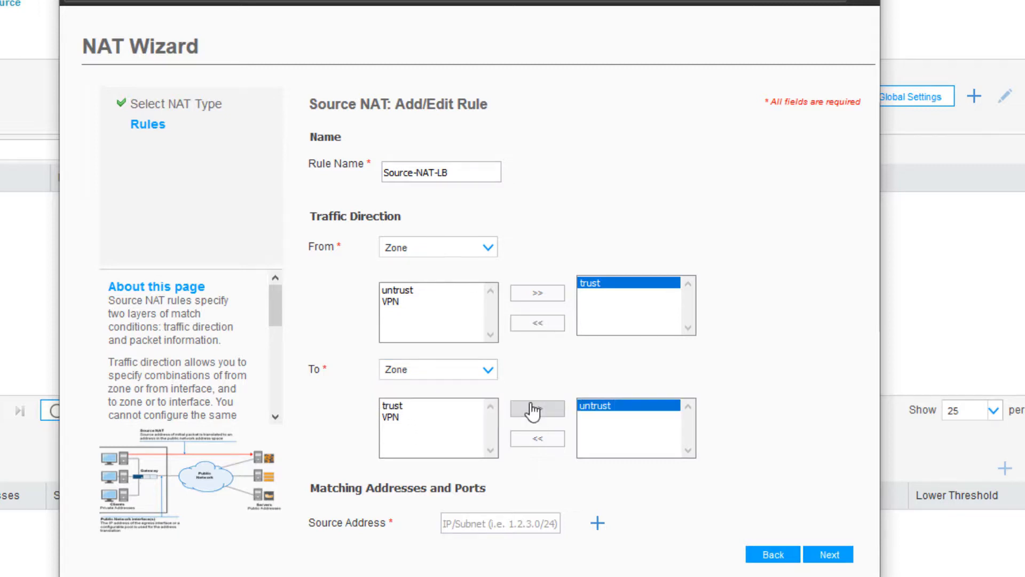
{"action": "mouse_move", "coordinate": [589, 375]}
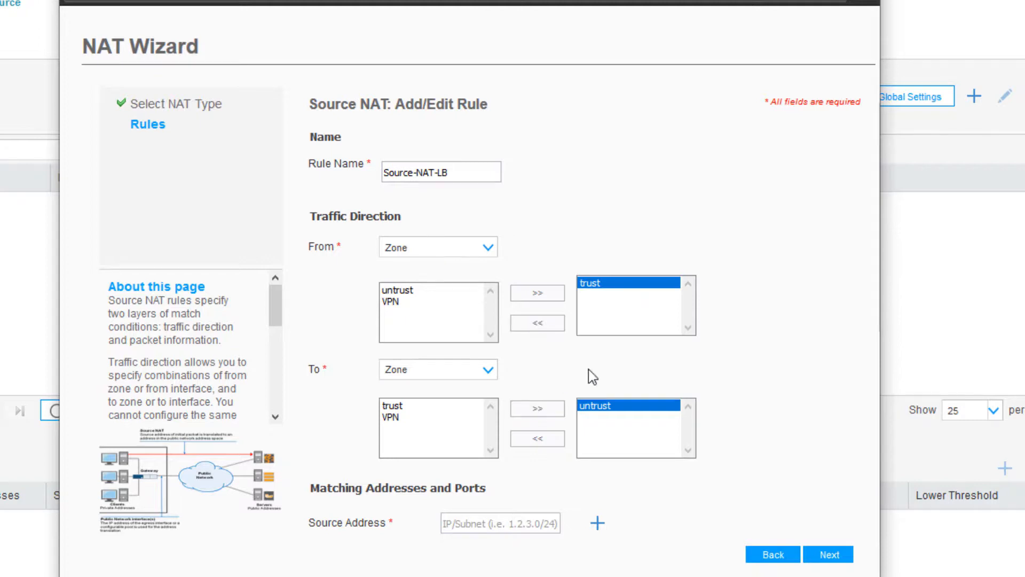
Step: Set source 10.1.1.0/24, destination 0.0.0.0/0, and translate to the egress interface
{"action": "scroll", "scroll_direction": "down", "scroll_amount": 3}
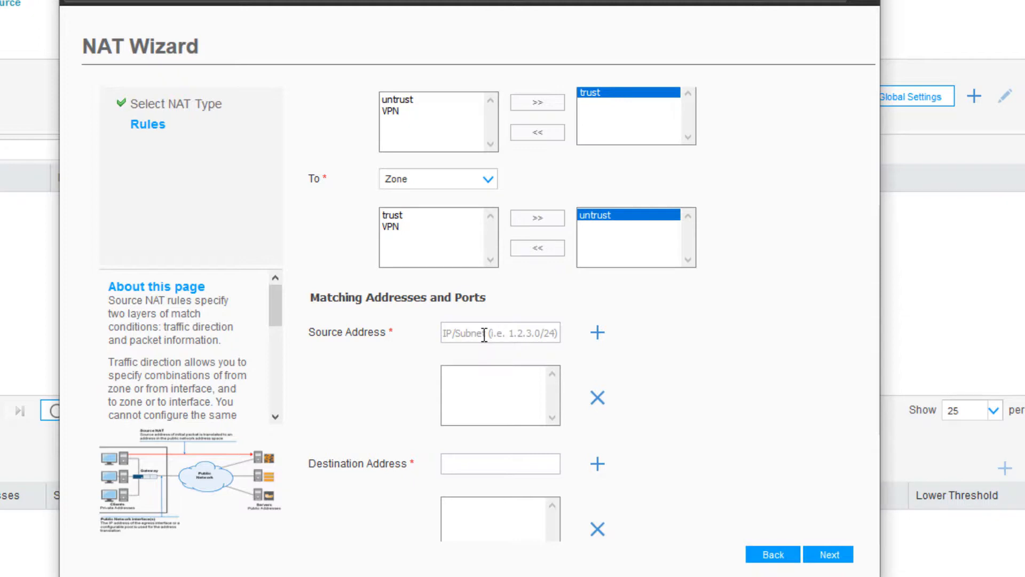
{"action": "type", "text": "10.1.1.0/24"}
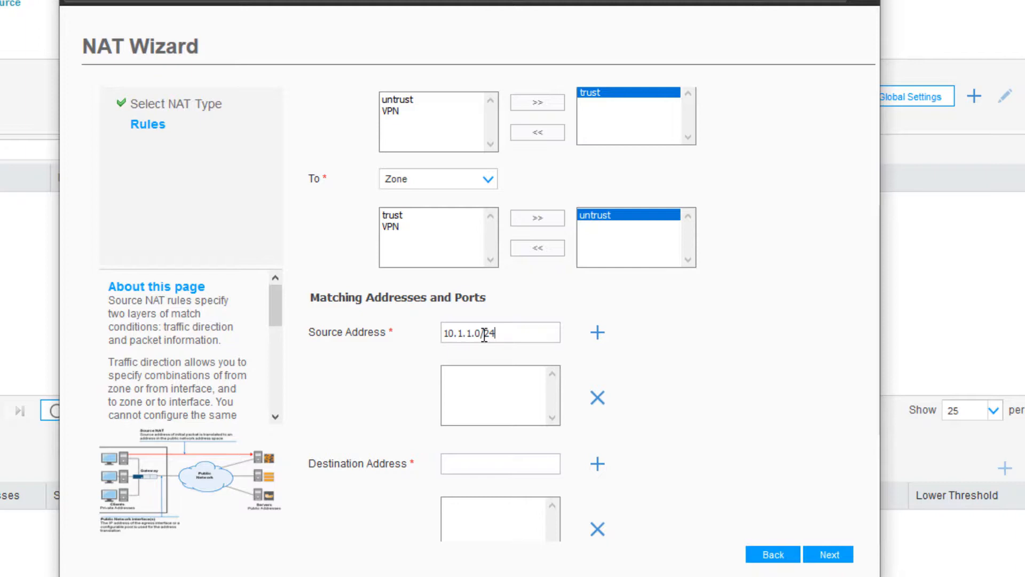
{"action": "mouse_move", "coordinate": [599, 336]}
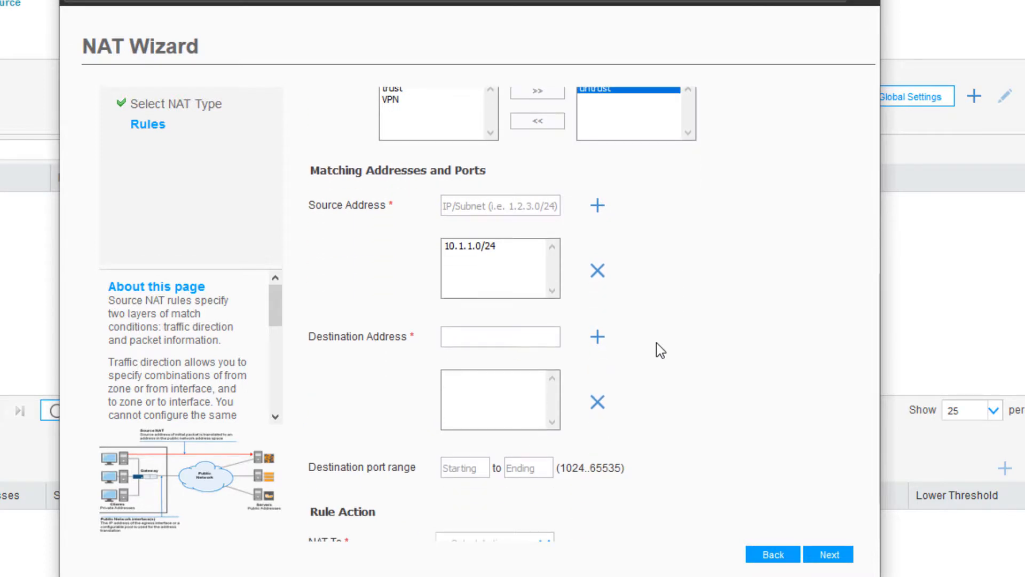
{"action": "left_click", "coordinate": [500, 336]}
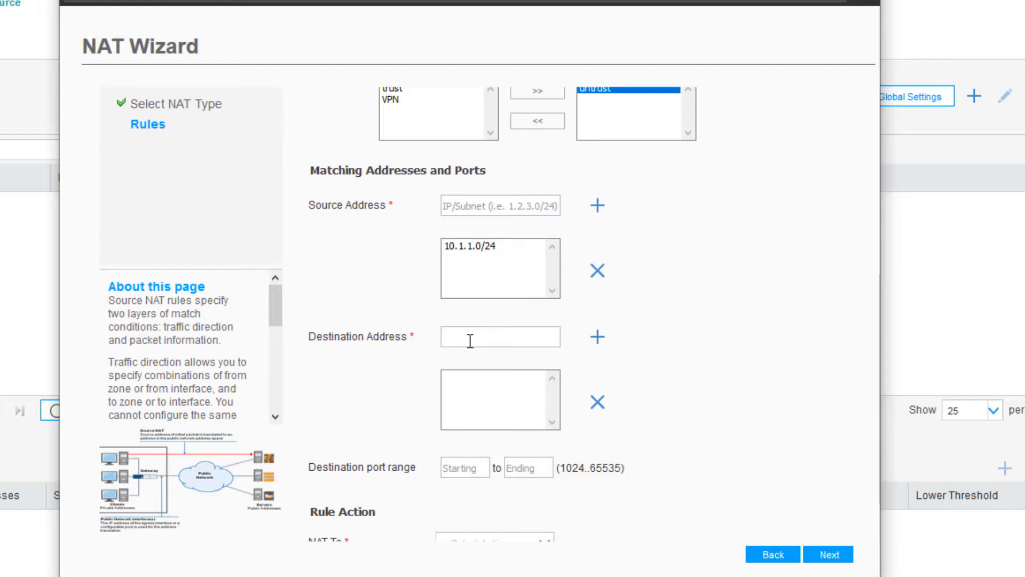
{"action": "type", "text": "0.0.0.0/0"}
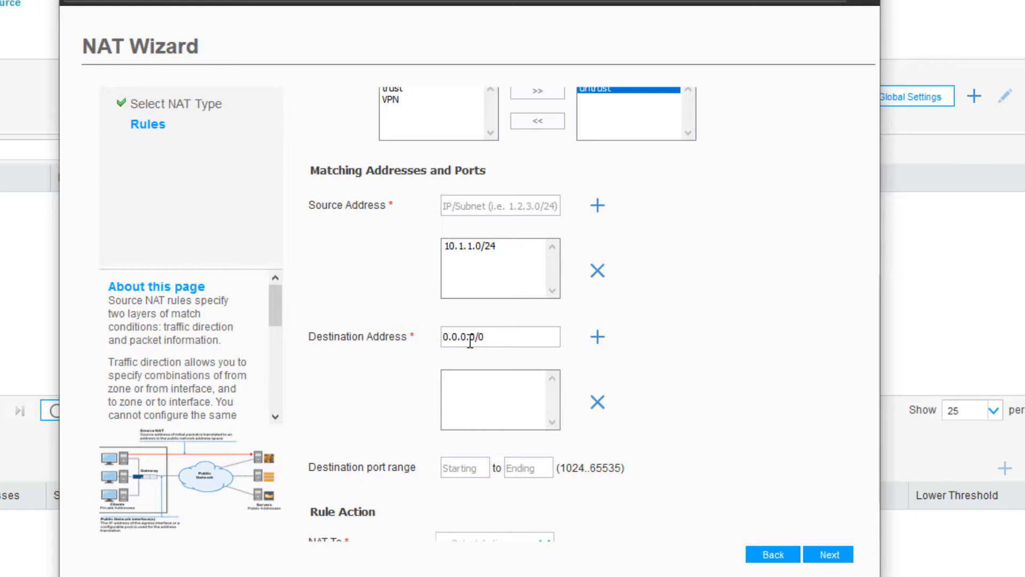
{"action": "mouse_move", "coordinate": [598, 338]}
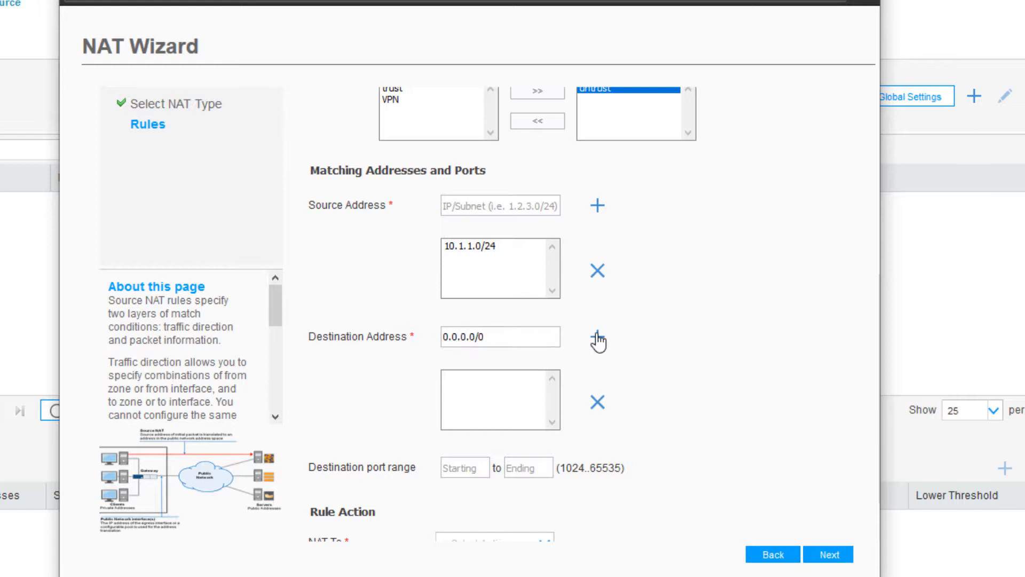
{"action": "left_click", "coordinate": [597, 336]}
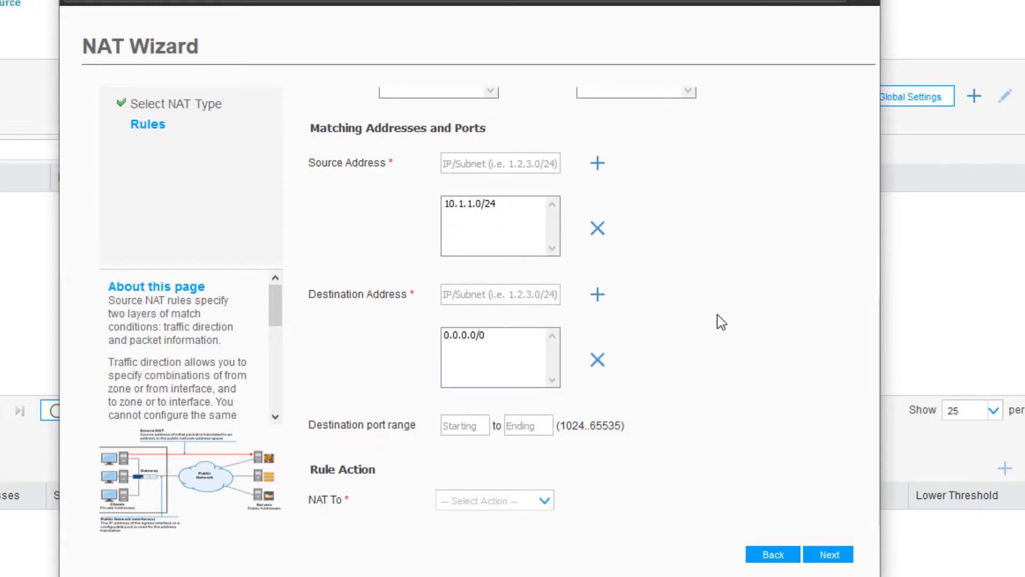
{"action": "mouse_move", "coordinate": [463, 468]}
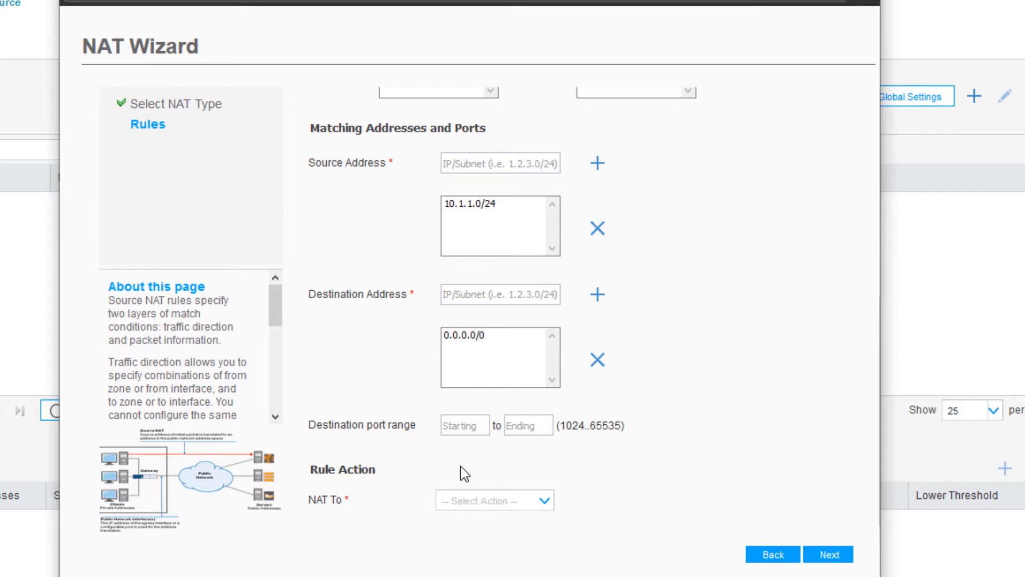
{"action": "mouse_move", "coordinate": [468, 474]}
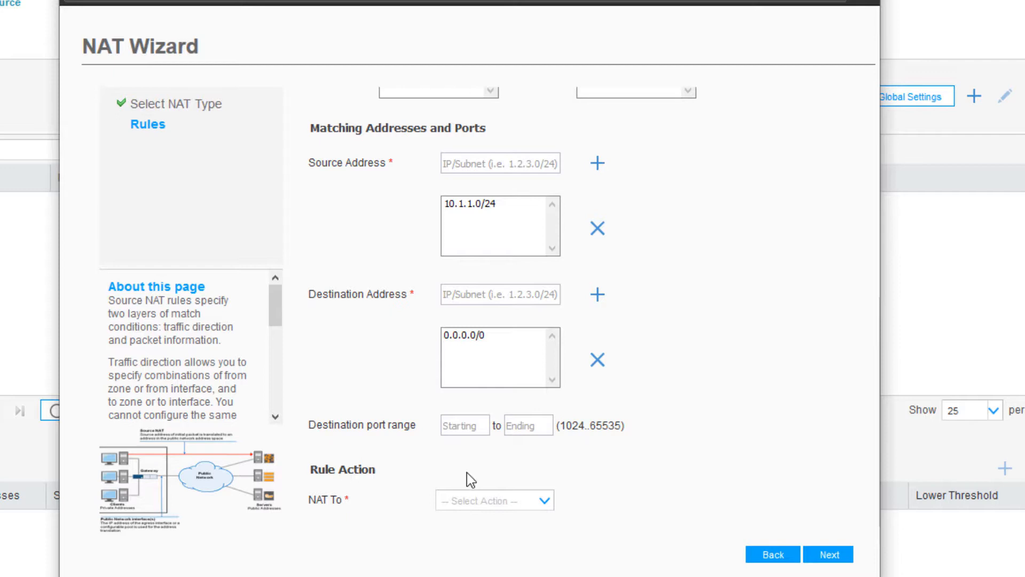
{"action": "mouse_move", "coordinate": [566, 466]}
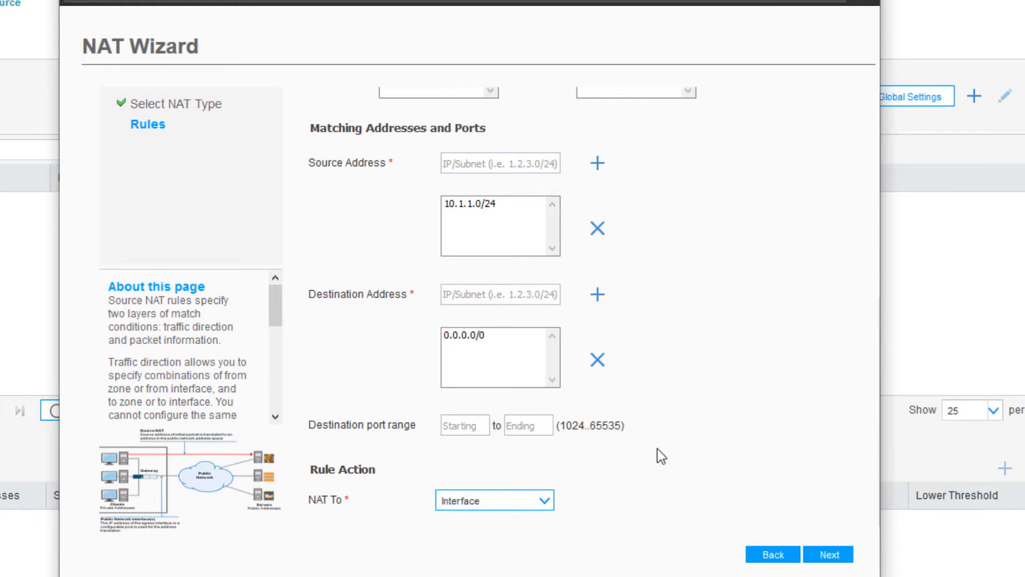
Step: Review the summary, commit the Source-NAT-LB rule and exit the wizard
{"action": "left_click", "coordinate": [828, 555]}
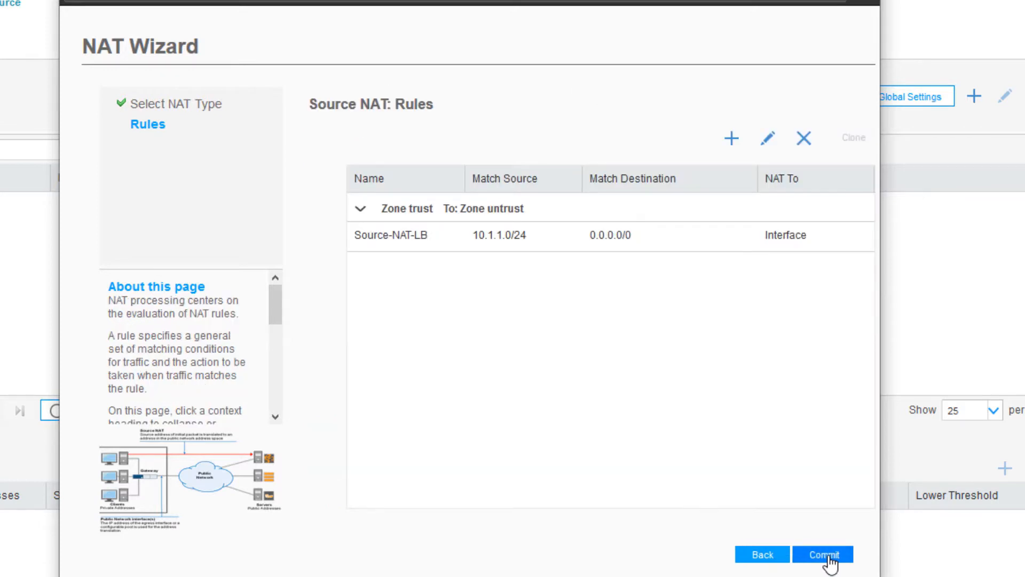
{"action": "mouse_move", "coordinate": [829, 559]}
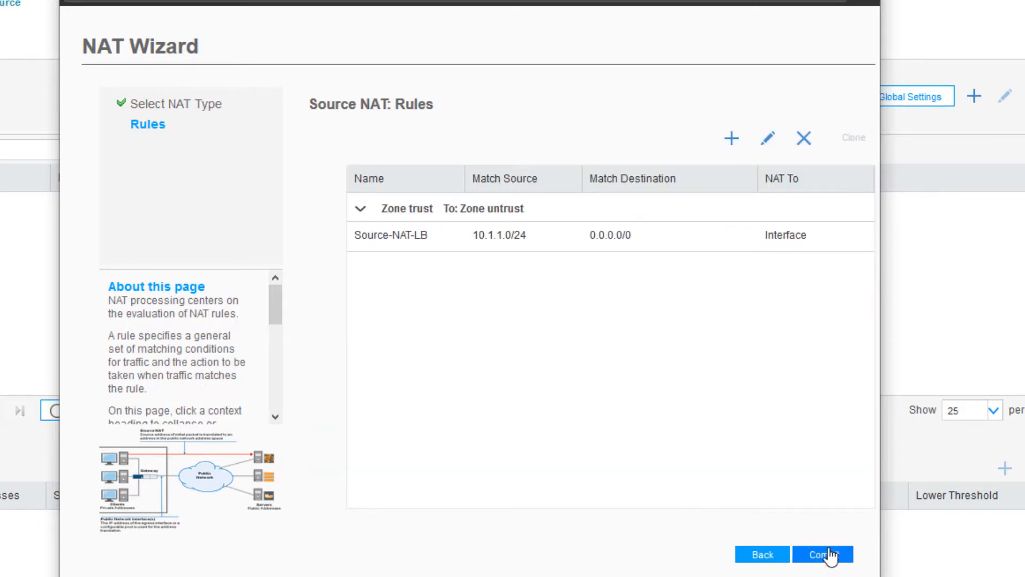
{"action": "mouse_move", "coordinate": [820, 509]}
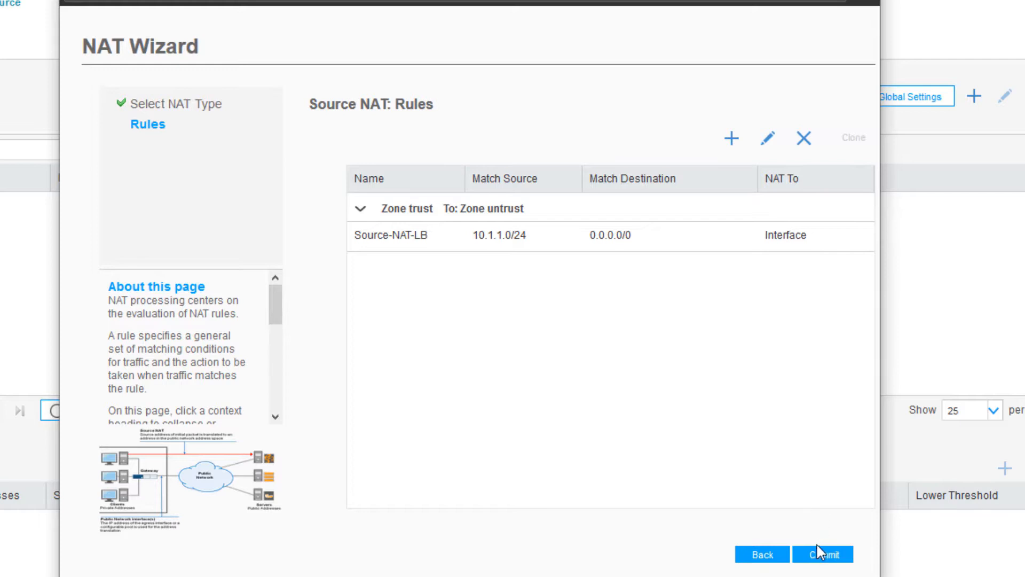
{"action": "left_click", "coordinate": [822, 554]}
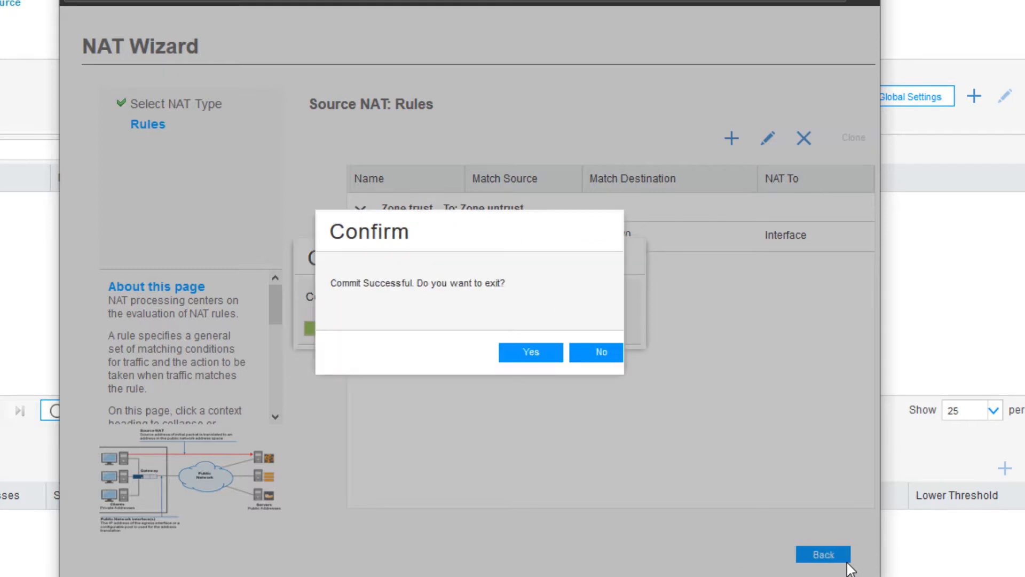
{"action": "left_click", "coordinate": [594, 352]}
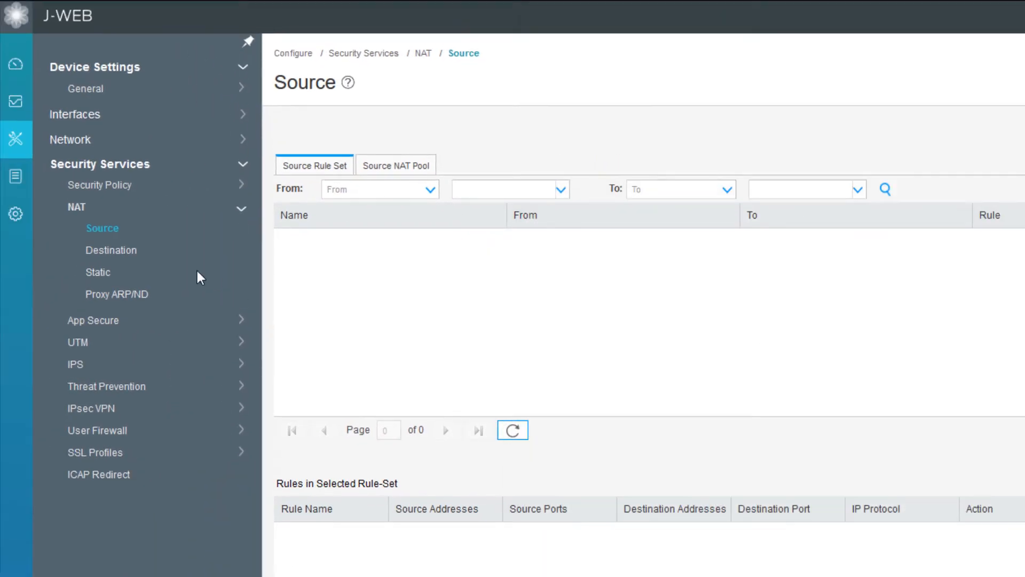
{"action": "left_click", "coordinate": [103, 229]}
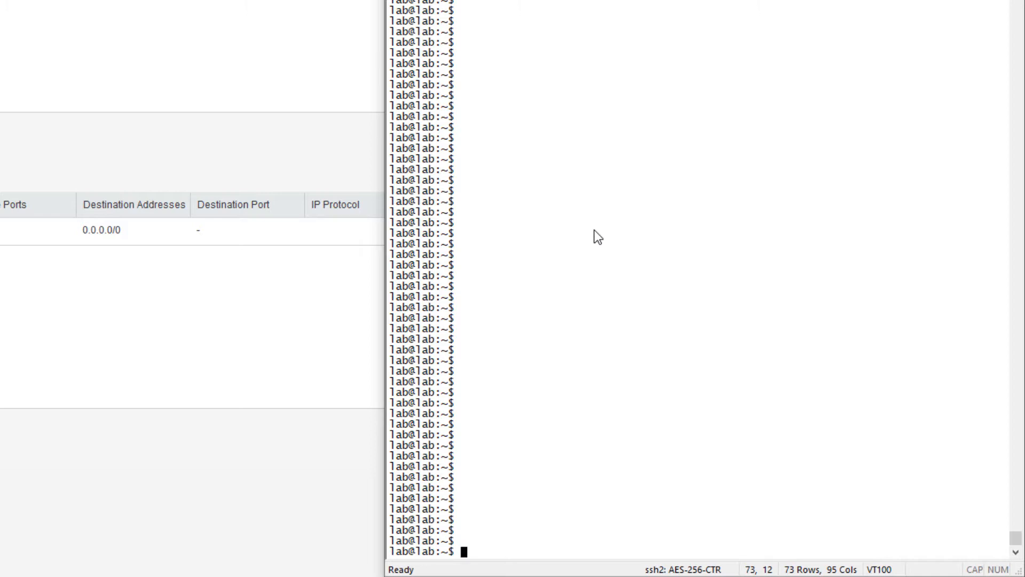
Step: Run ping 192.168.1.2 from the lab host terminal
{"action": "type", "text": "ping 192.168.1.2"}
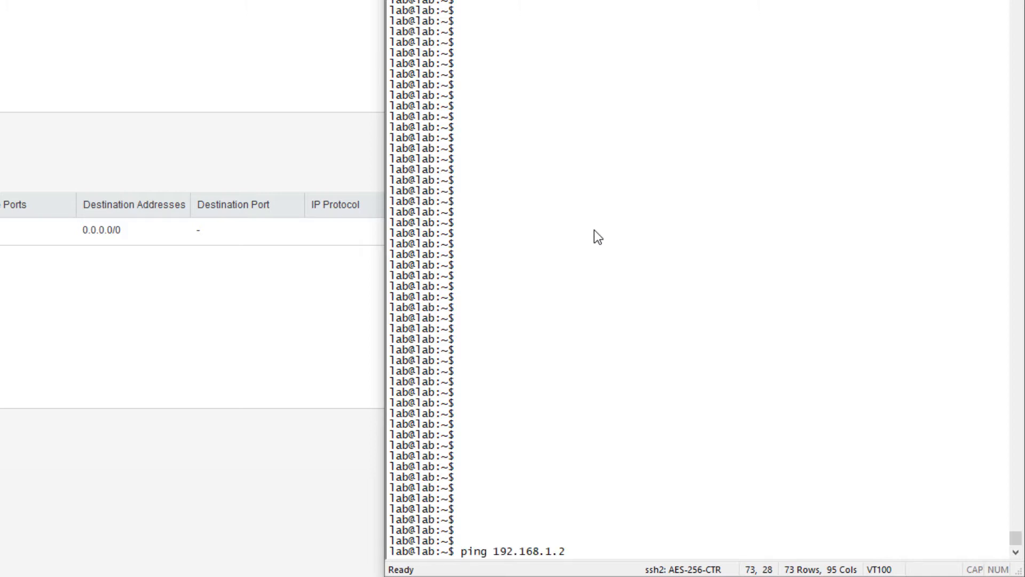
{"action": "key", "text": "Return"}
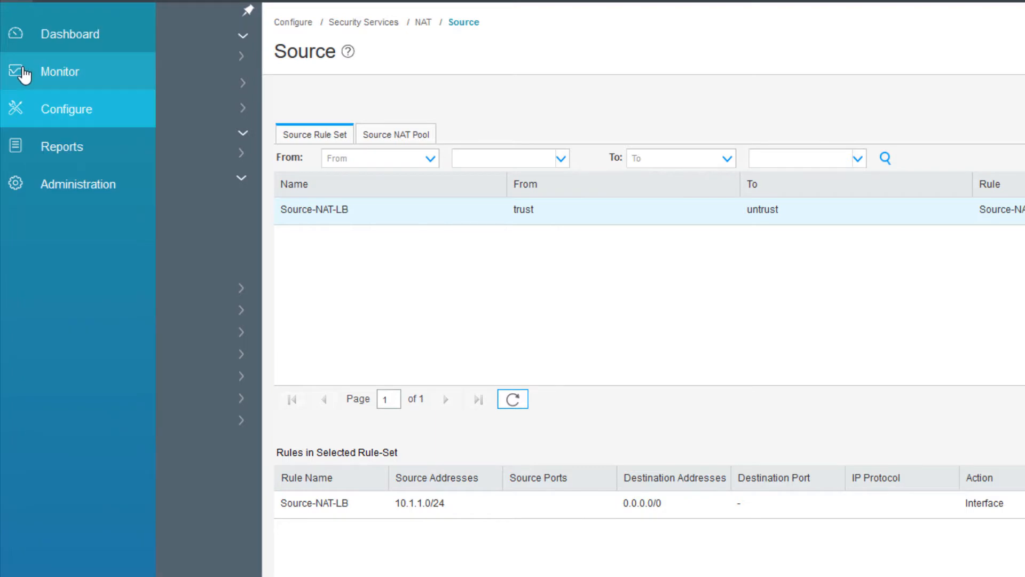
Step: Show the Source NAT monitor with Source-NAT-LB session statistics
{"action": "left_click", "coordinate": [60, 72]}
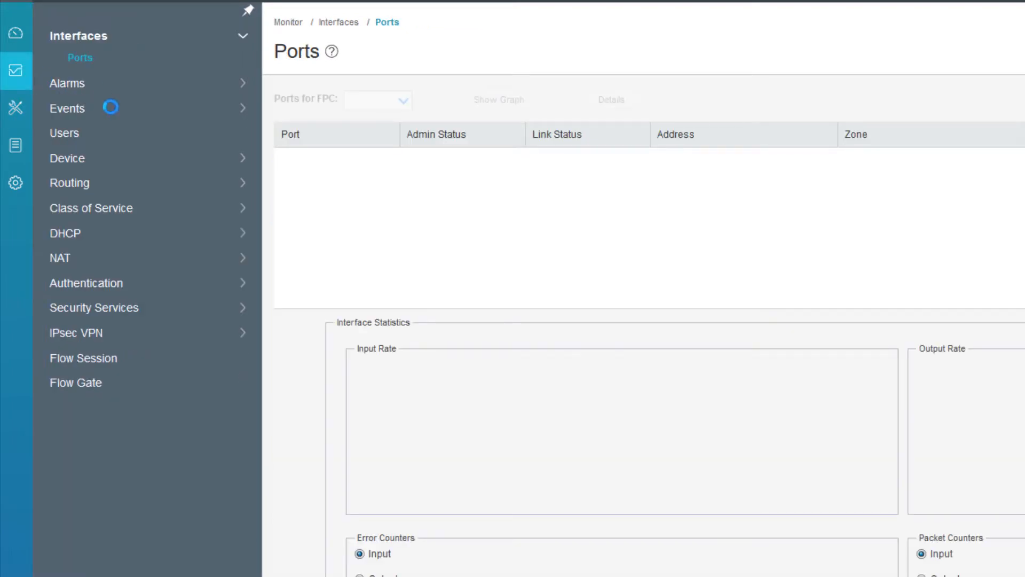
{"action": "left_click", "coordinate": [60, 258]}
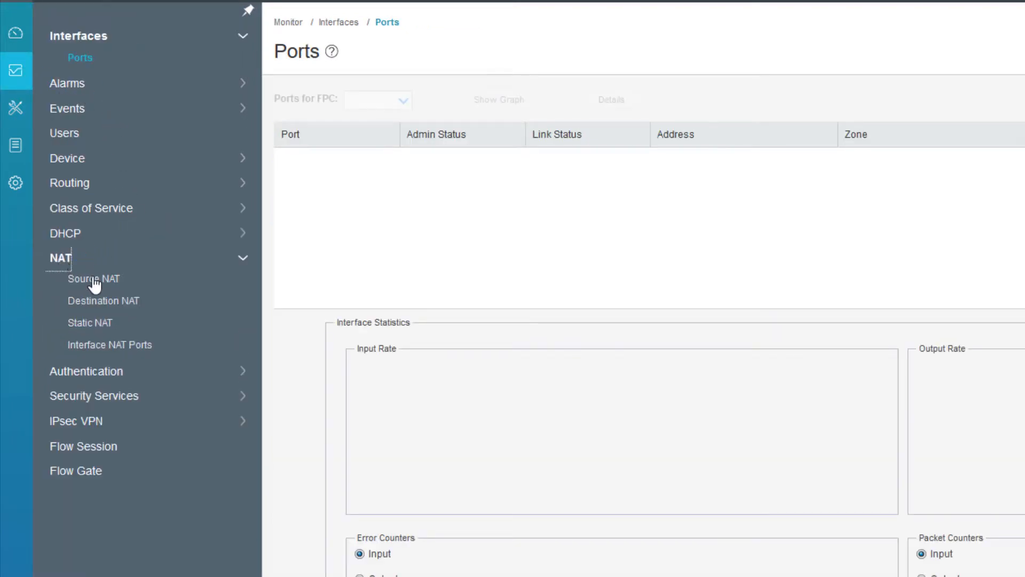
{"action": "left_click", "coordinate": [93, 278]}
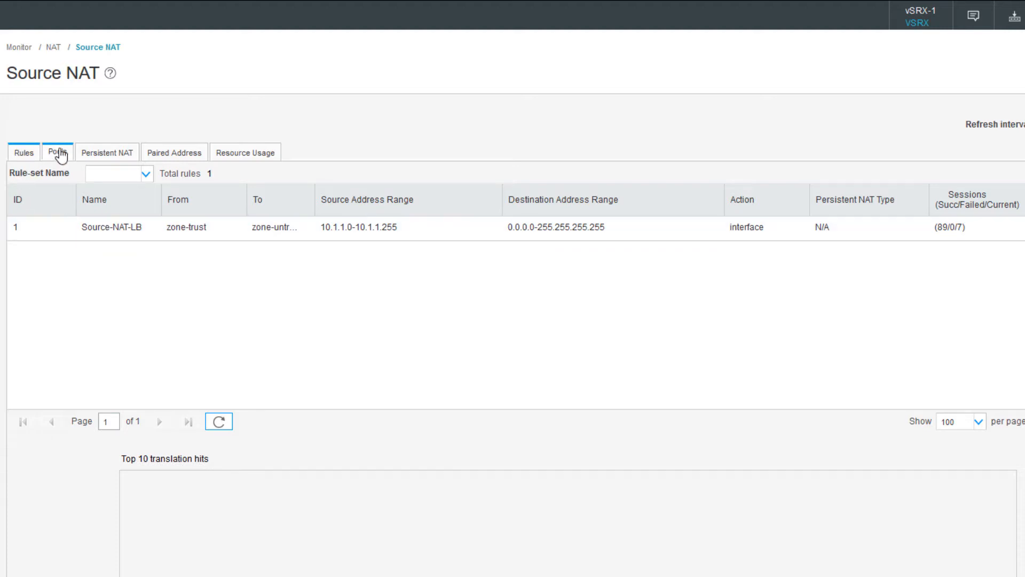
Step: Check the source NAT pools view and return to the rule statistics
{"action": "left_click", "coordinate": [56, 153]}
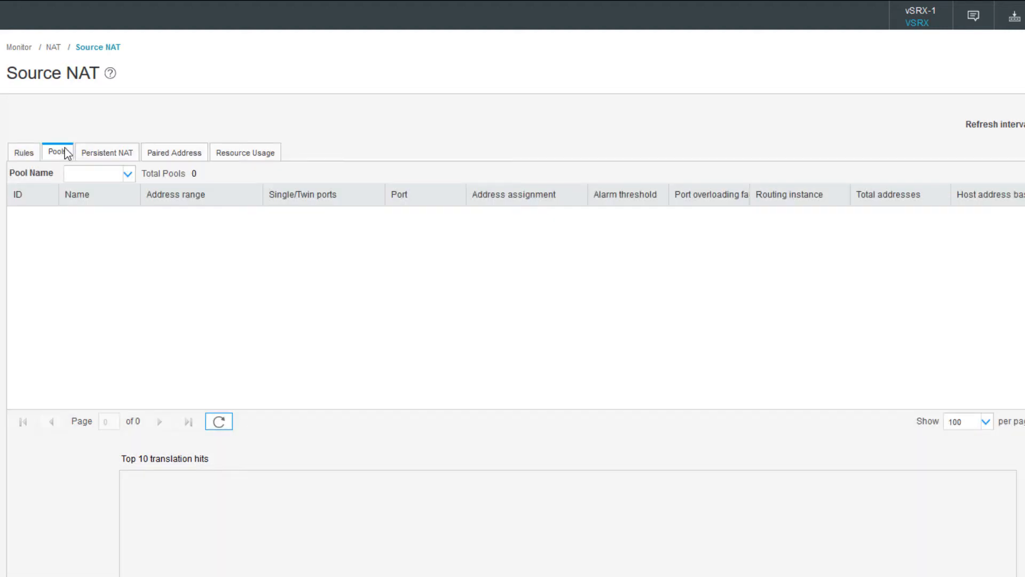
{"action": "left_click", "coordinate": [24, 152]}
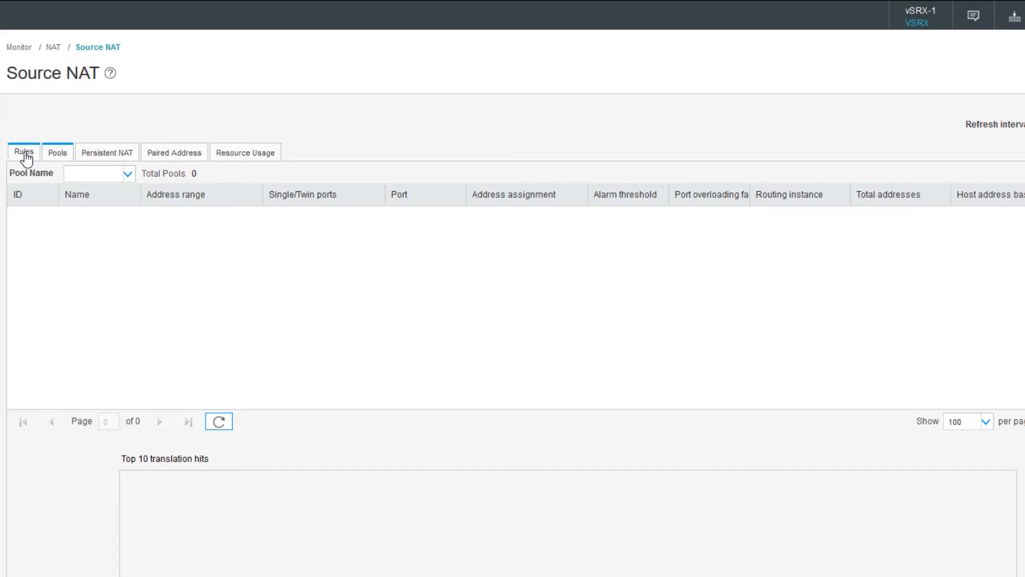
{"action": "left_click", "coordinate": [23, 152]}
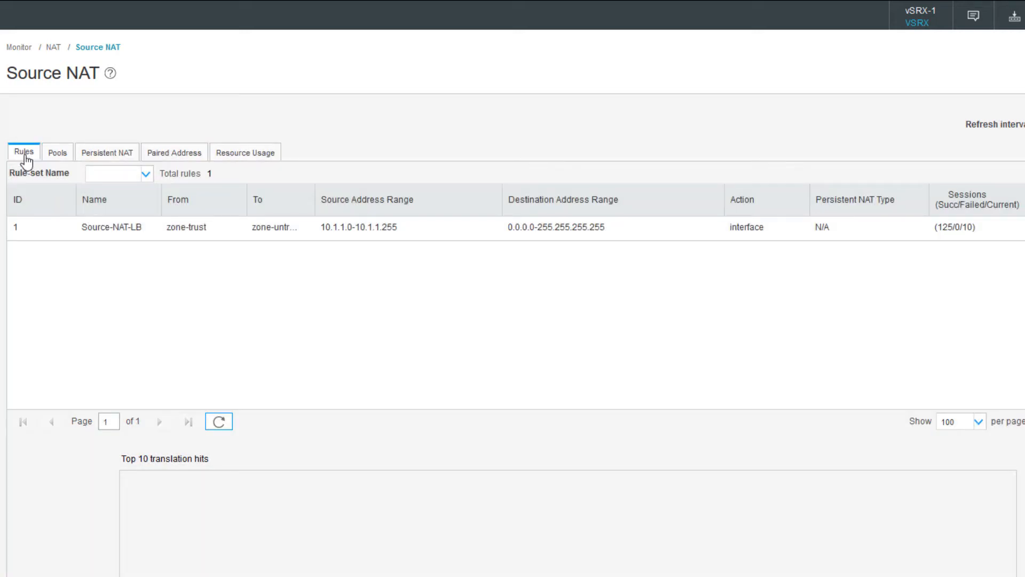
{"action": "mouse_move", "coordinate": [108, 363]}
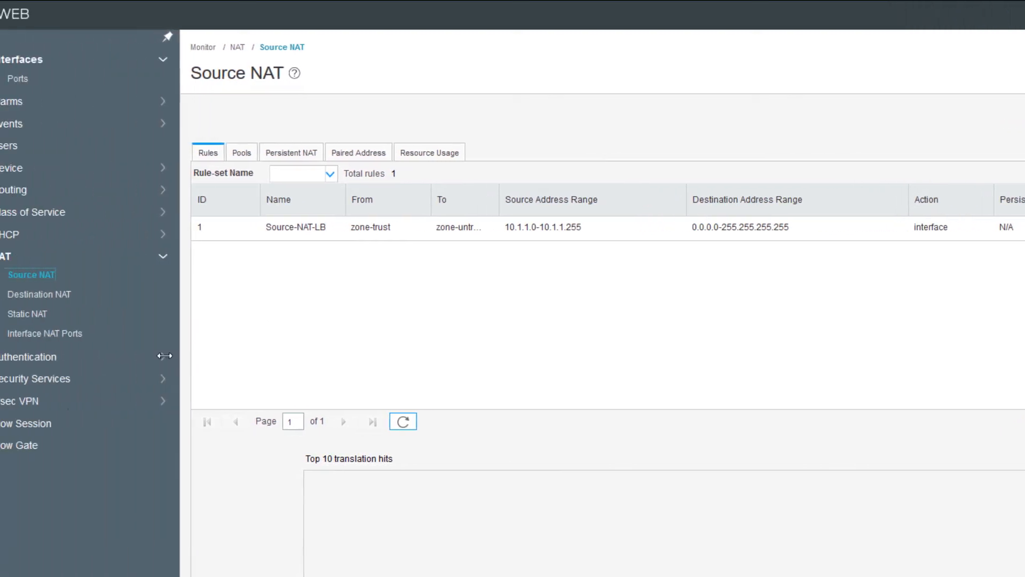
Step: Filter the Flow Session monitor to icmp sessions from 10.1.1.100 to 192.168.1.2
{"action": "left_click", "coordinate": [77, 422]}
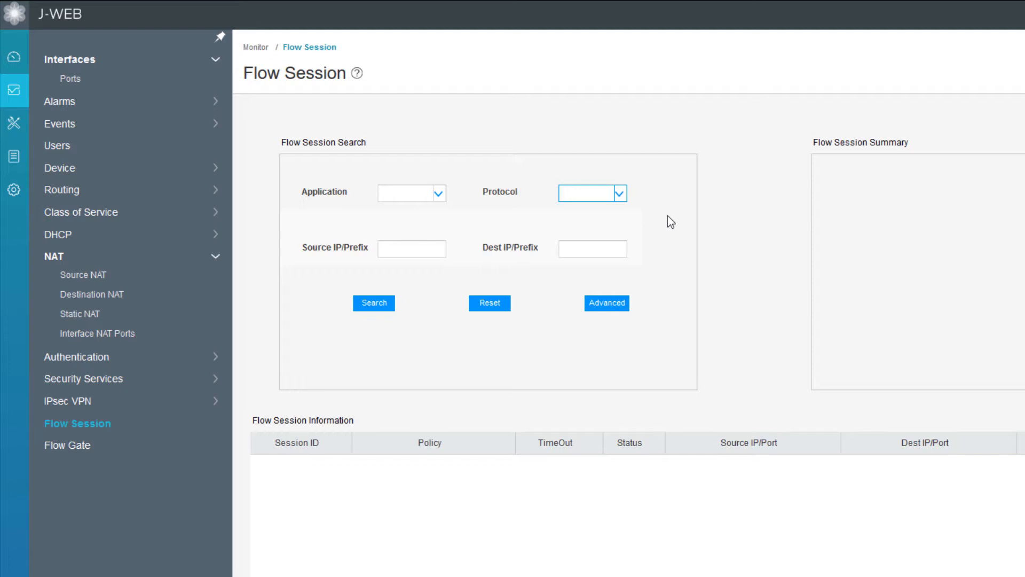
{"action": "left_click", "coordinate": [592, 192]}
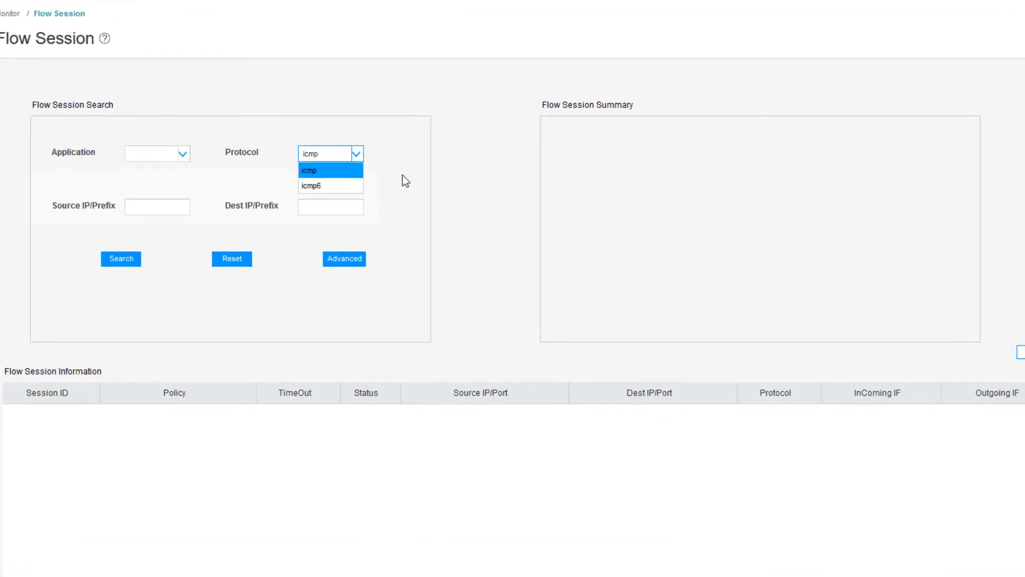
{"action": "left_click", "coordinate": [121, 258]}
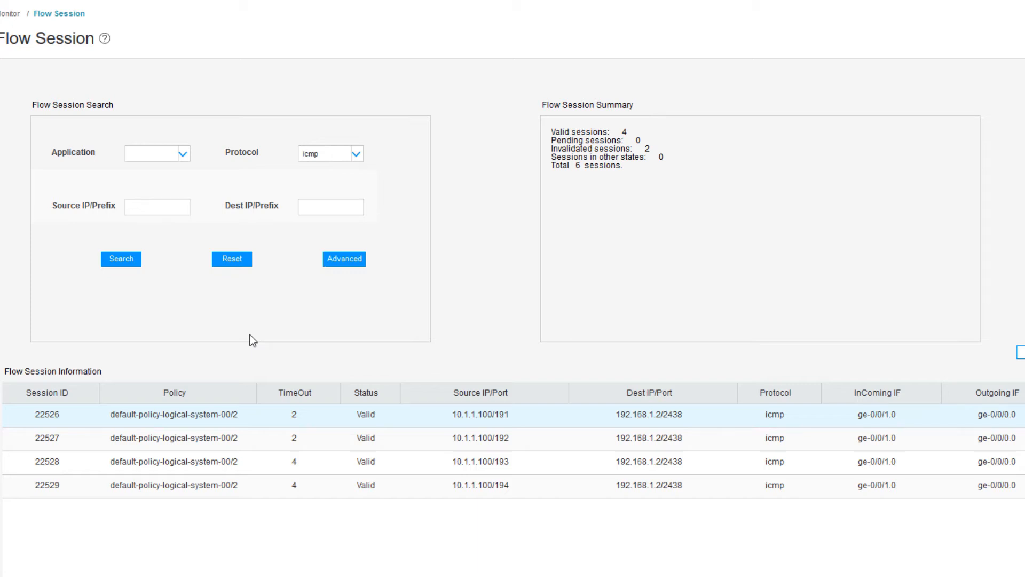
{"action": "mouse_move", "coordinate": [249, 336]}
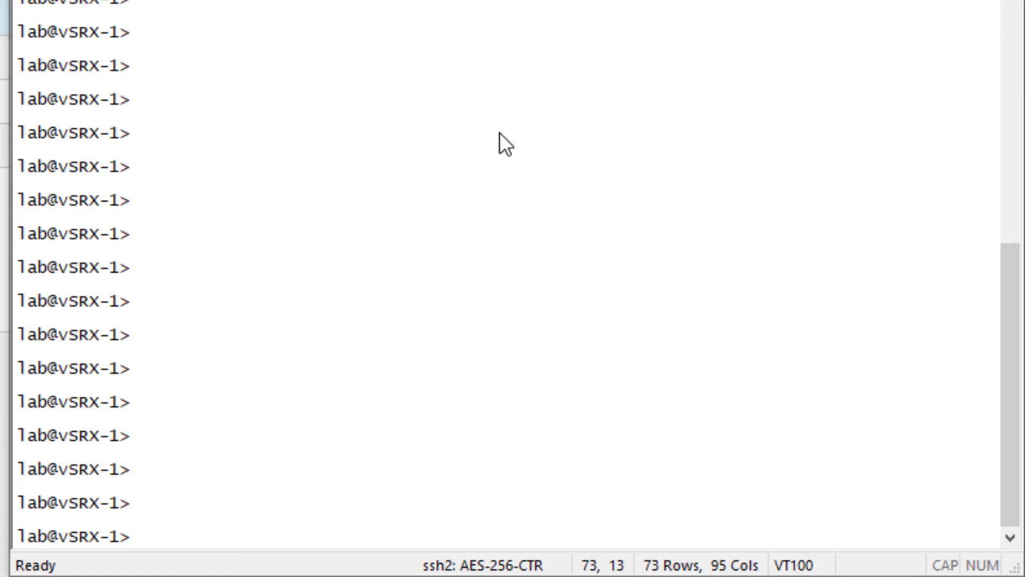
Step: Enter 'show security flow session protocol' at the vSRX-1 CLI prompt
{"action": "type", "text": "show security flow session protocol"}
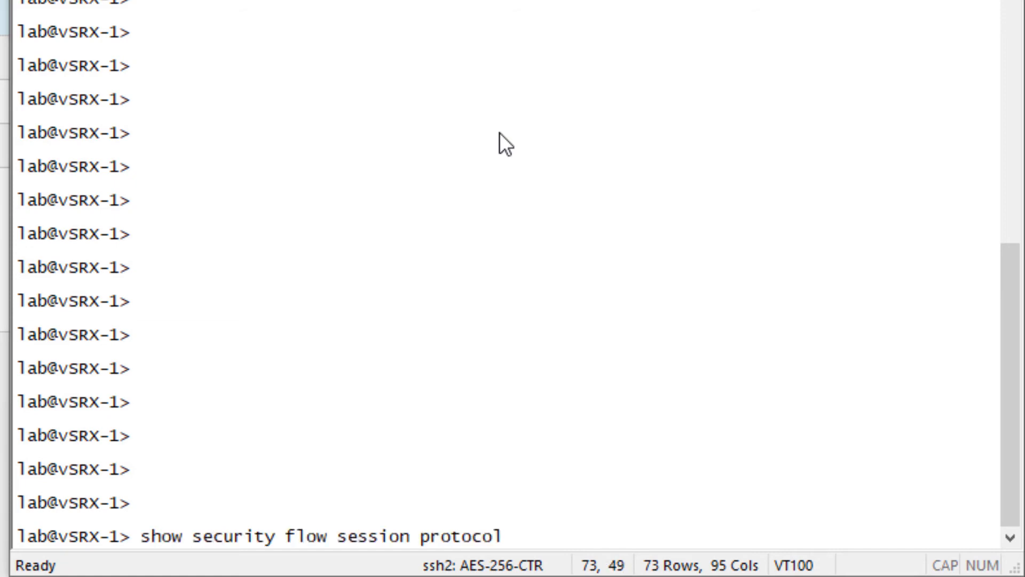